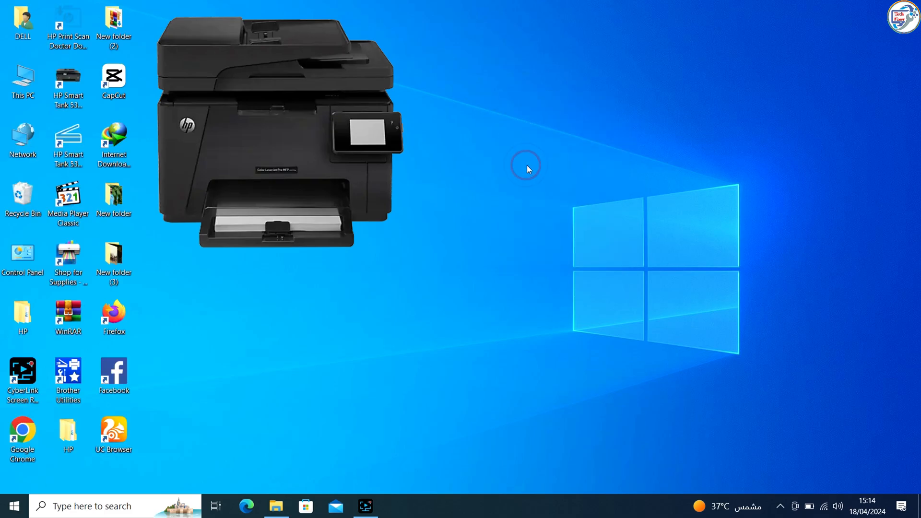
pyautogui.moveTo(37, 416)
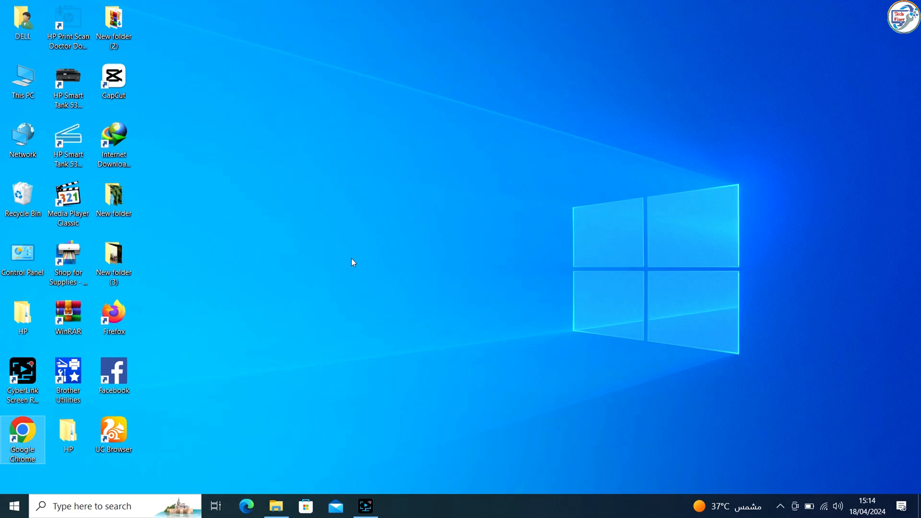
# - Launch Chrome and search for the HP M177fw printer driver
pyautogui.doubleClick(23, 432)
pyautogui.write('hp laserjet mf')
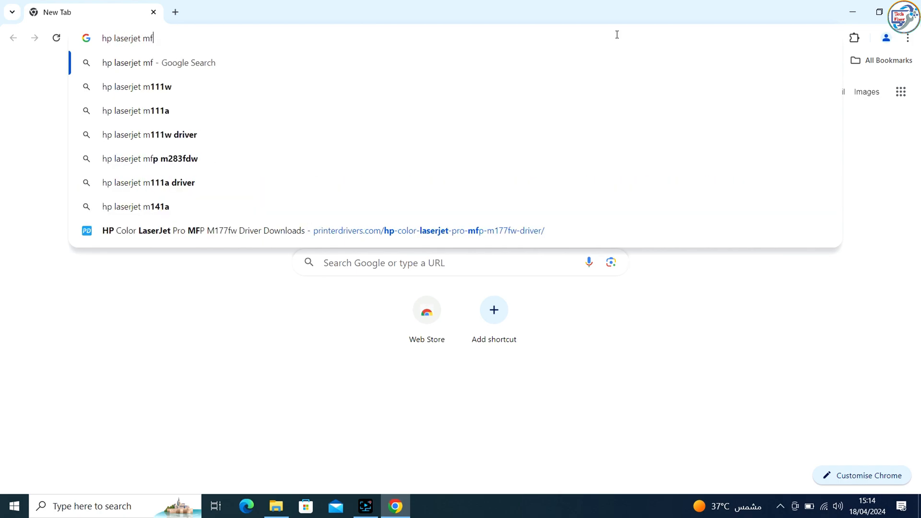
pyautogui.write('p m177')
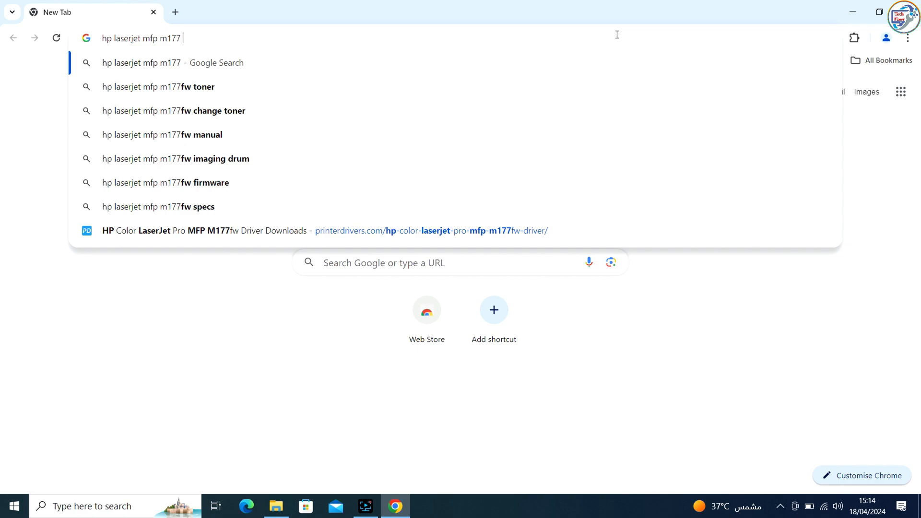
pyautogui.write('fw pri')
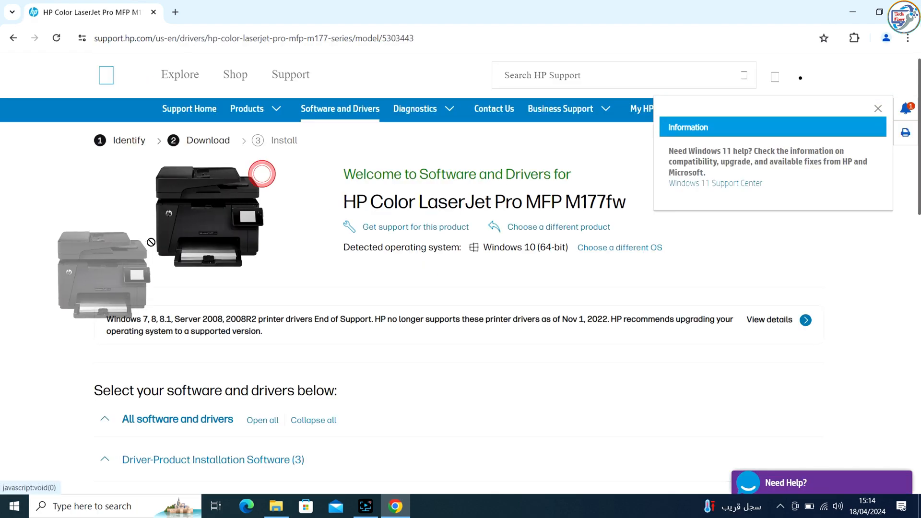
# - Accept the HP site's cookies and download the M177 Full Software and Drivers package
pyautogui.scroll(-3)
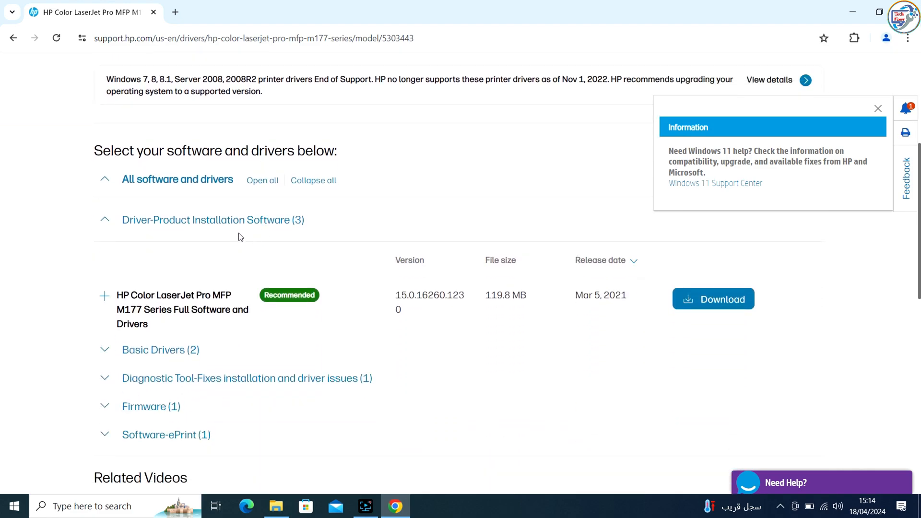
pyautogui.click(503, 218)
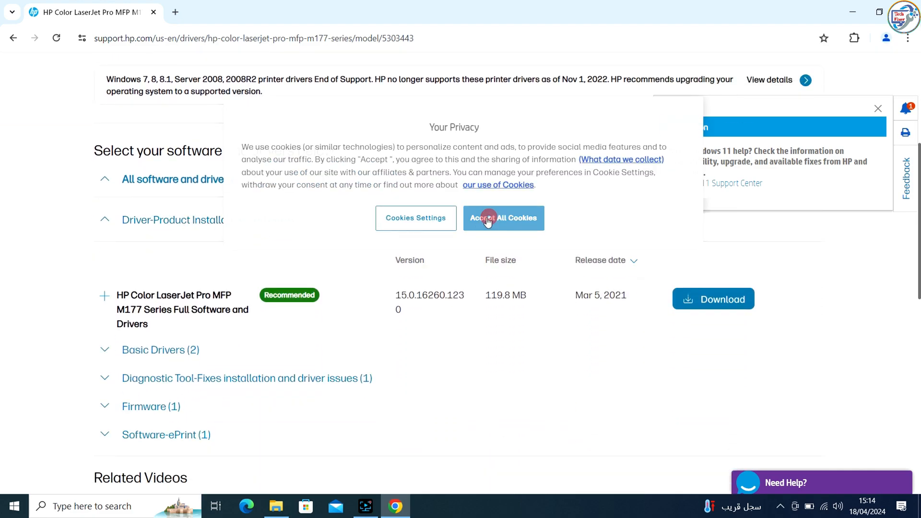
pyautogui.click(502, 218)
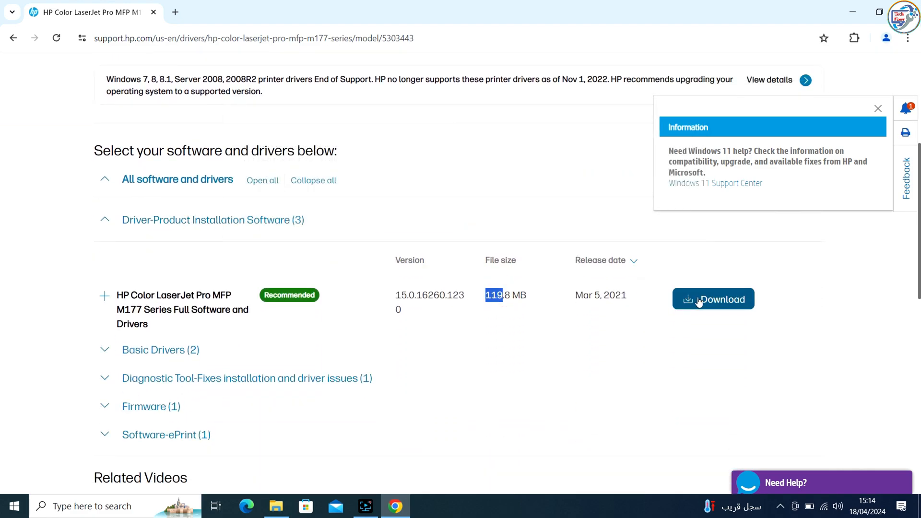
pyautogui.click(712, 299)
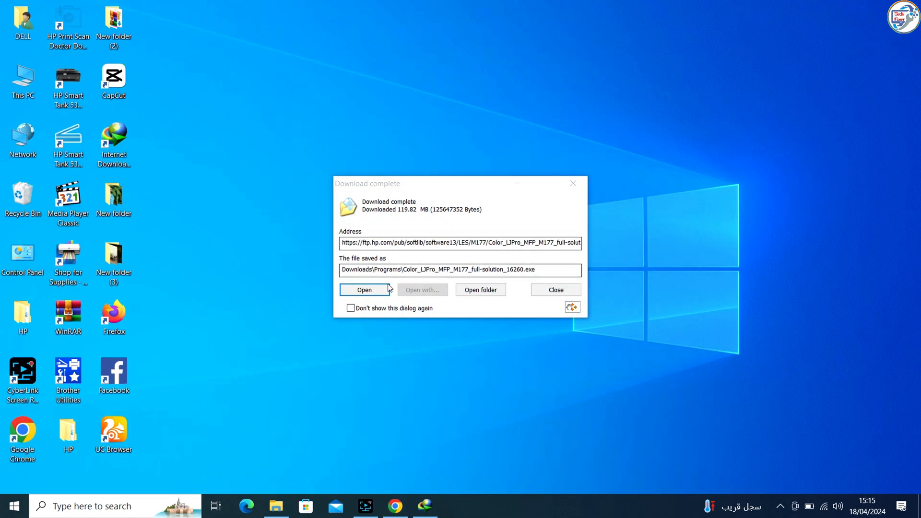
# - Open the downloaded Color_LJPro_MFP_M177_full-solution installer from the Download complete dialog
pyautogui.click(555, 289)
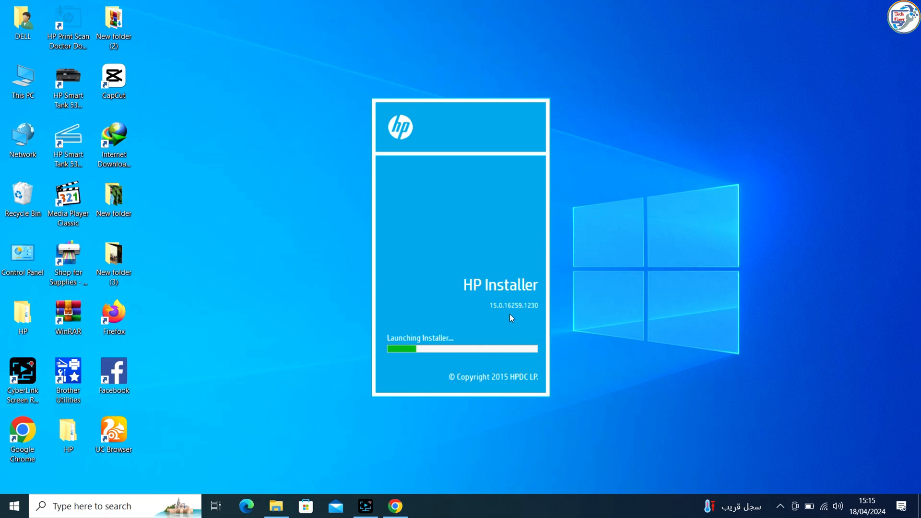
pyautogui.moveTo(507, 267)
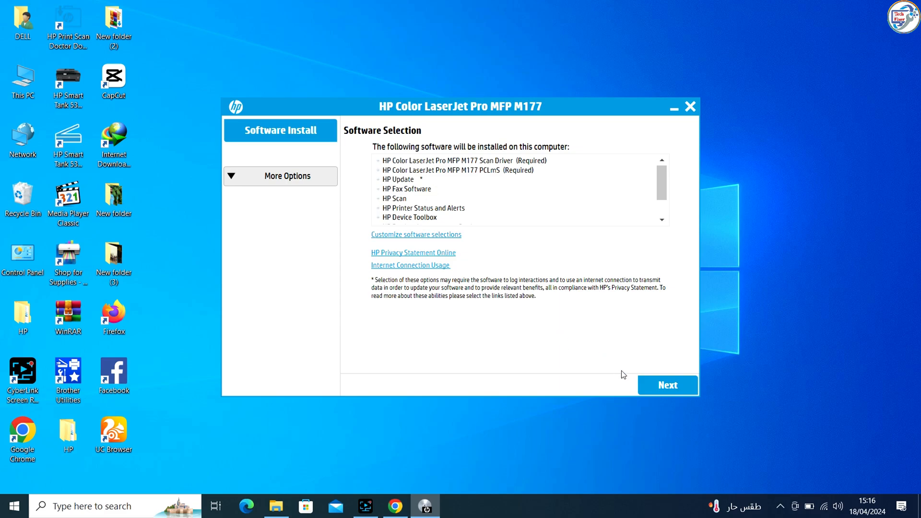
# - Pass the software list, accept the agreements, and skip the environmental tips
pyautogui.click(667, 385)
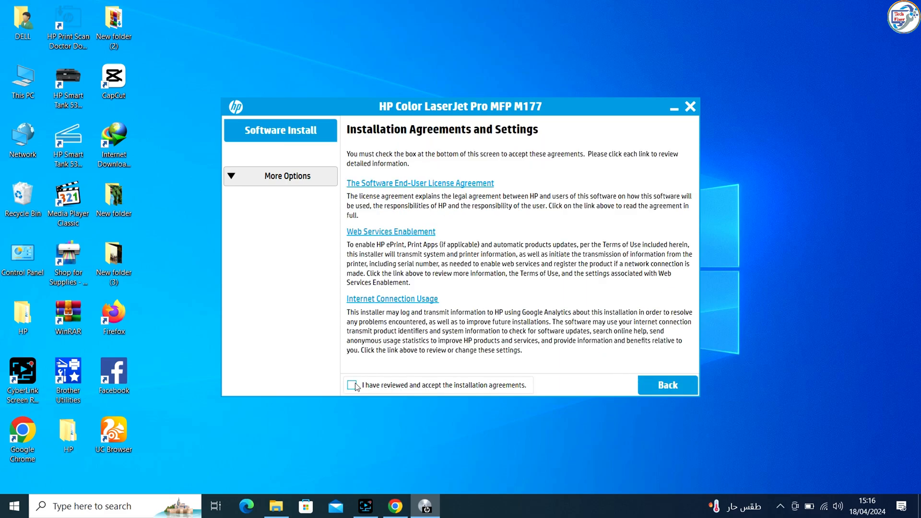
pyautogui.click(354, 384)
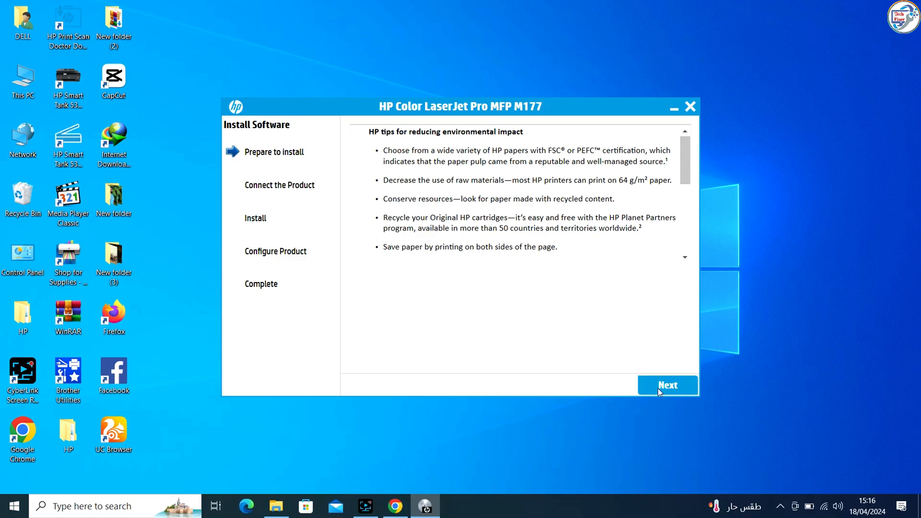
pyautogui.click(667, 384)
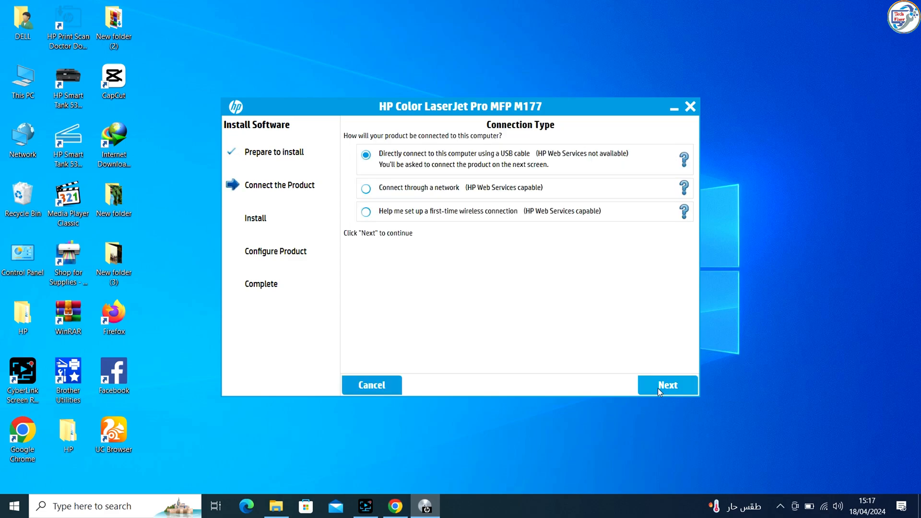
pyautogui.moveTo(420, 186)
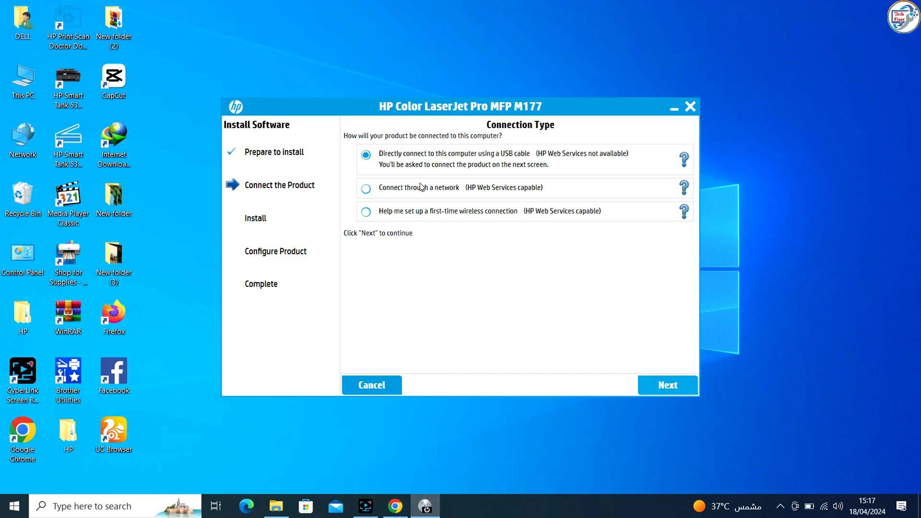
# - Proceed with 'Directly connect using a USB cable' as the connection type
pyautogui.click(667, 385)
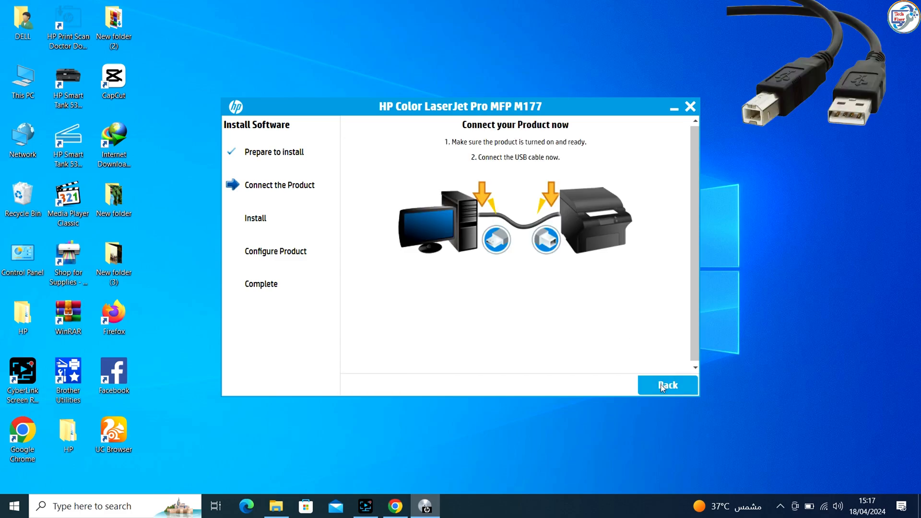
pyautogui.moveTo(658, 387)
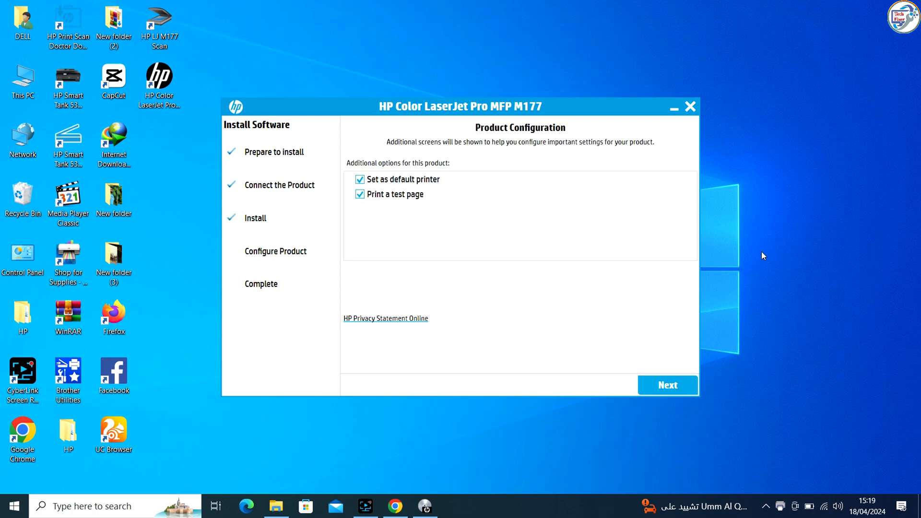
pyautogui.moveTo(759, 256)
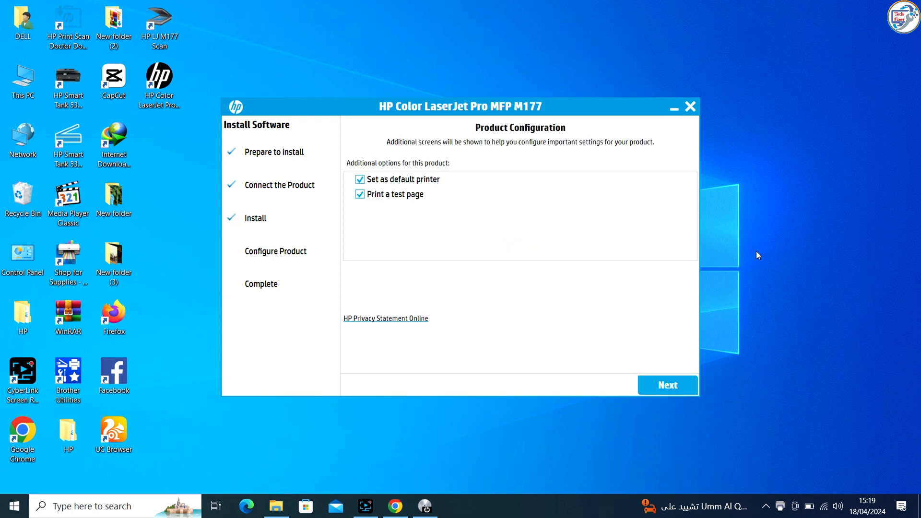
pyautogui.moveTo(314, 198)
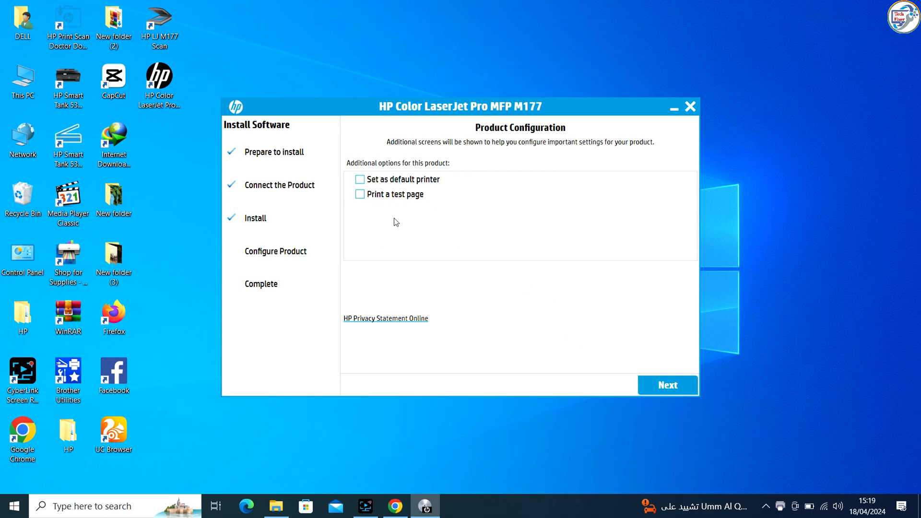
# - Confirm configuration without default printer or test page, then click Finish
pyautogui.click(667, 385)
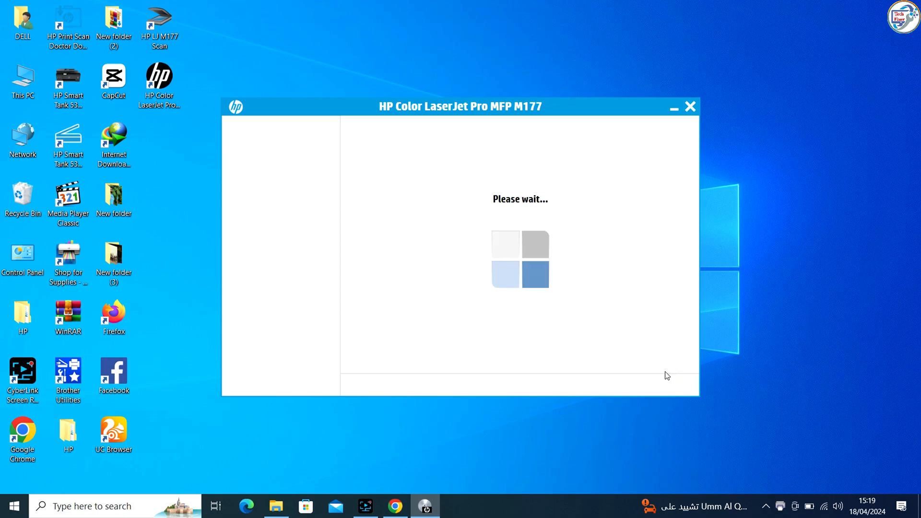
pyautogui.moveTo(644, 312)
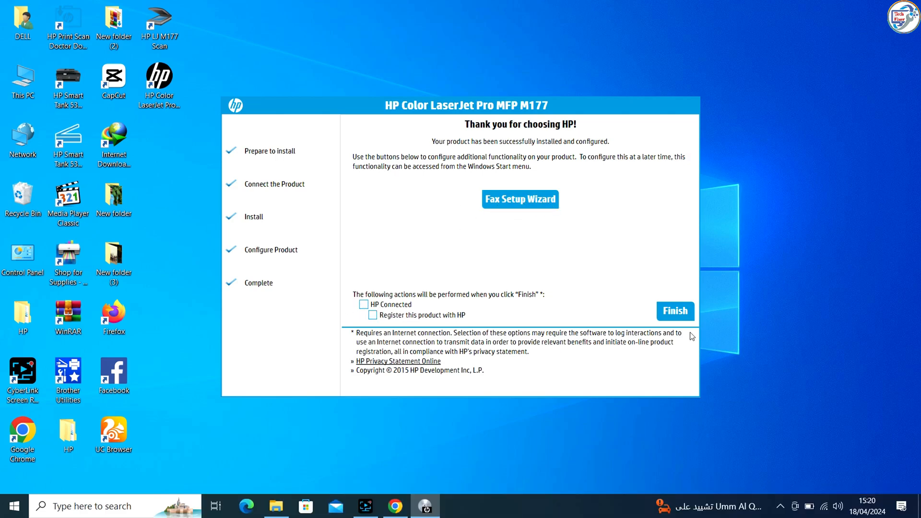
pyautogui.click(675, 311)
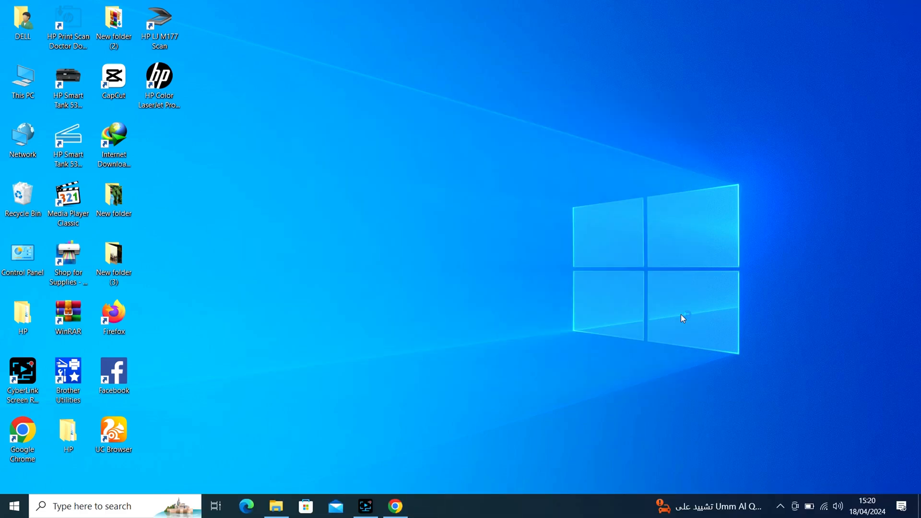